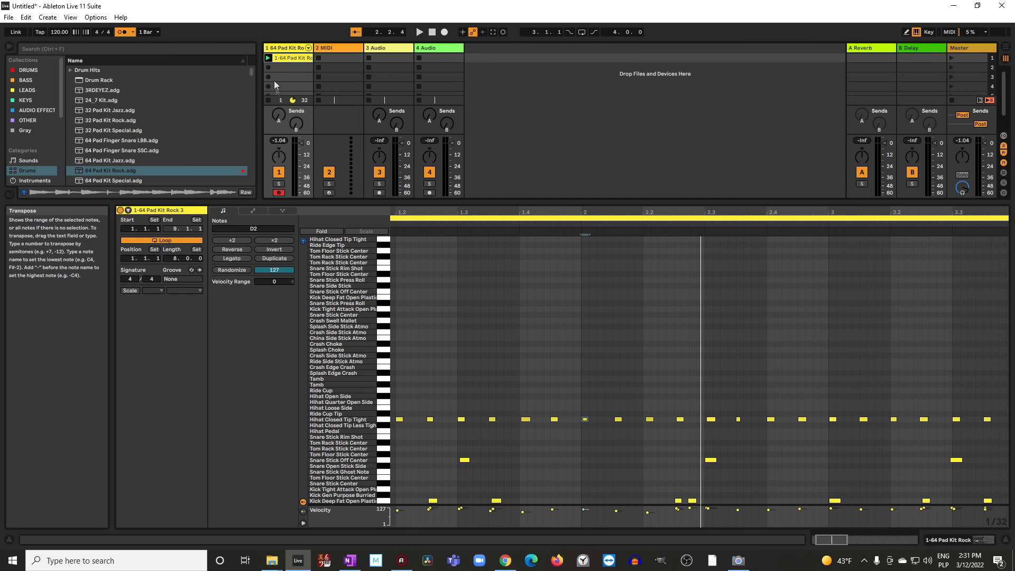
mouse_move(275, 64)
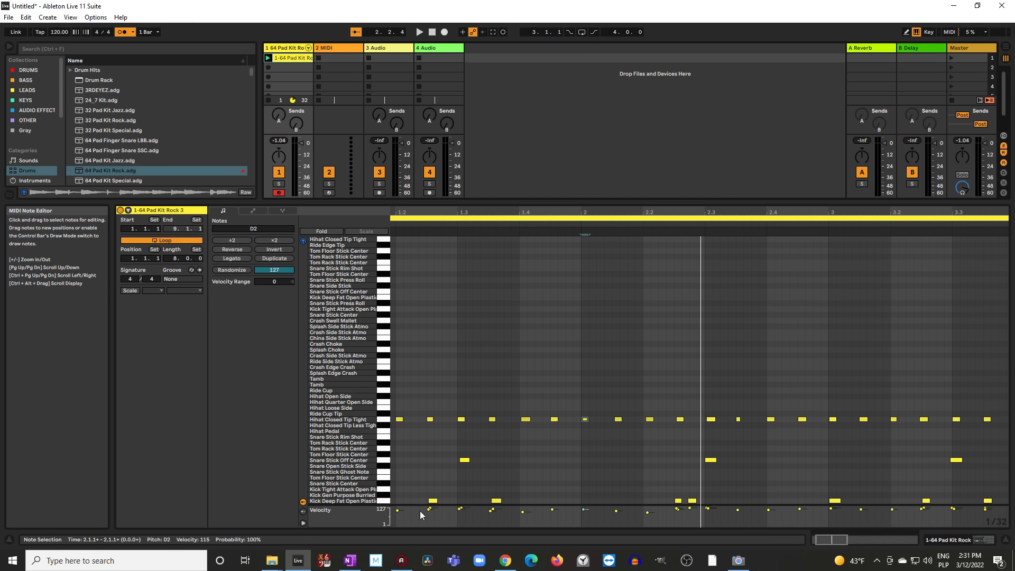
- Export the drum clip to the Desktop as Standard MIDI File '1-64 Pad Kit Rock 3'
right_click(280, 57)
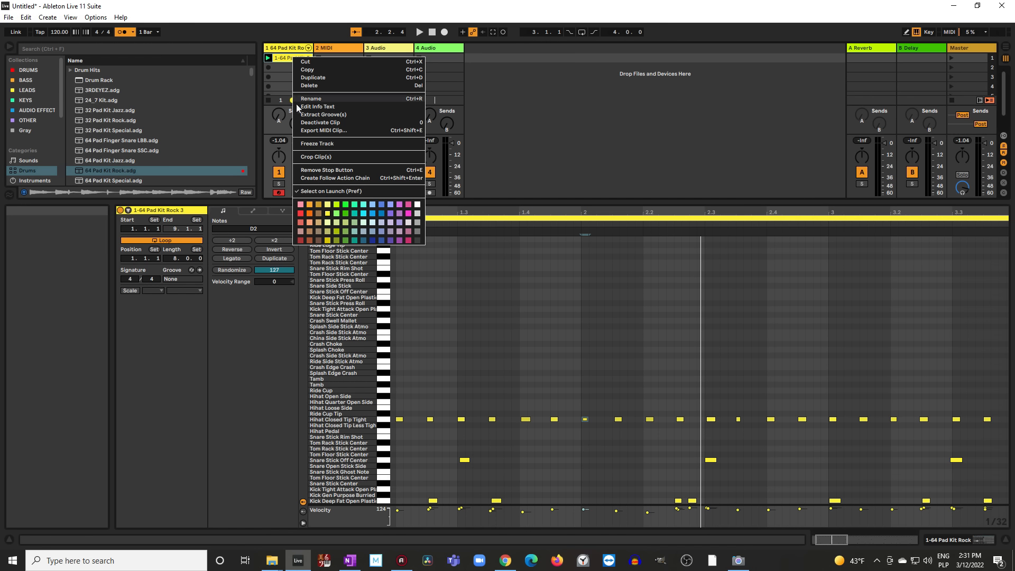
left_click(323, 130)
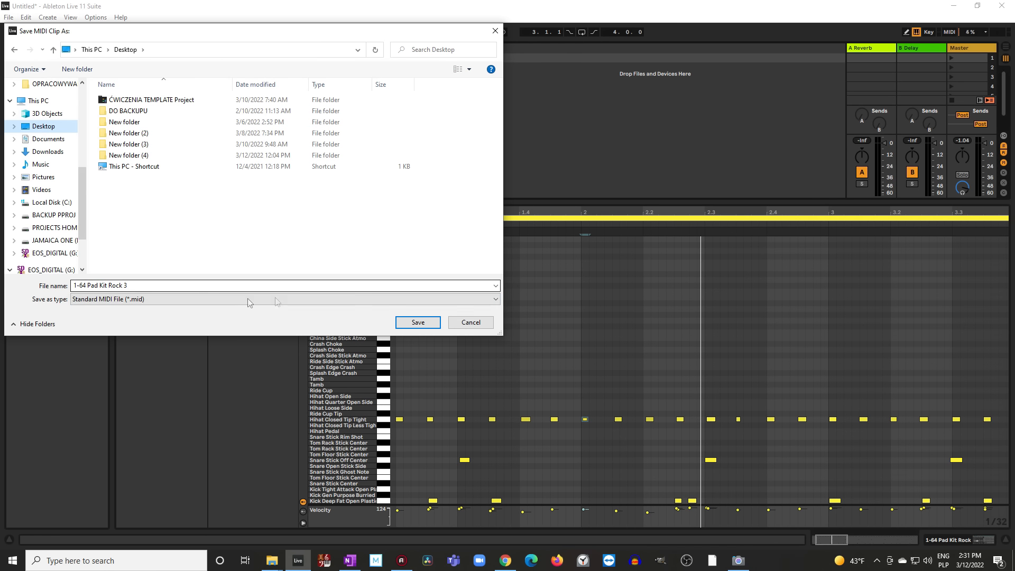
mouse_move(417, 322)
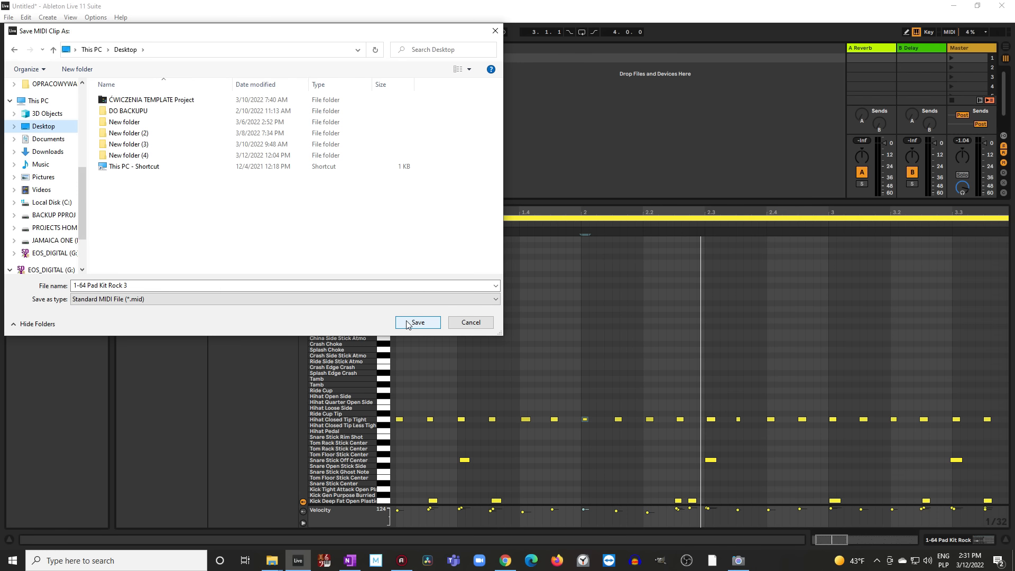
left_click(417, 323)
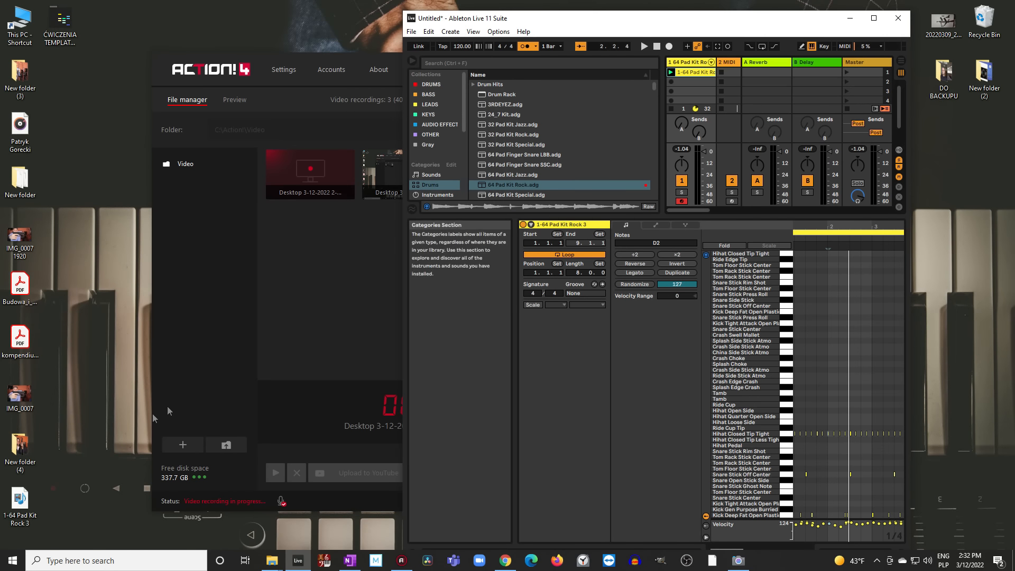
- Drop the exported .mid file into track 1's second clip slot and maximize Live
left_click(20, 499)
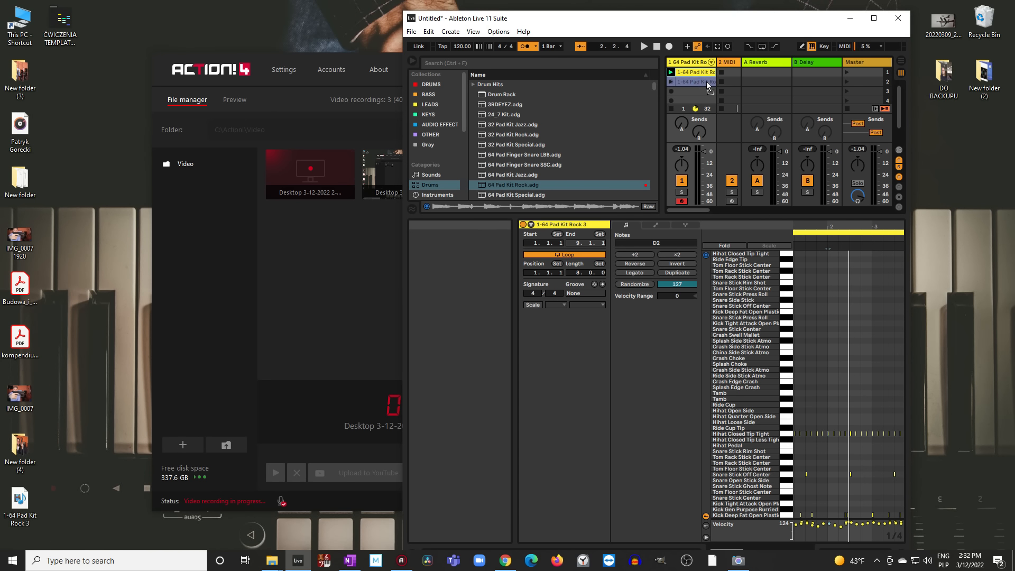
left_click(872, 18)
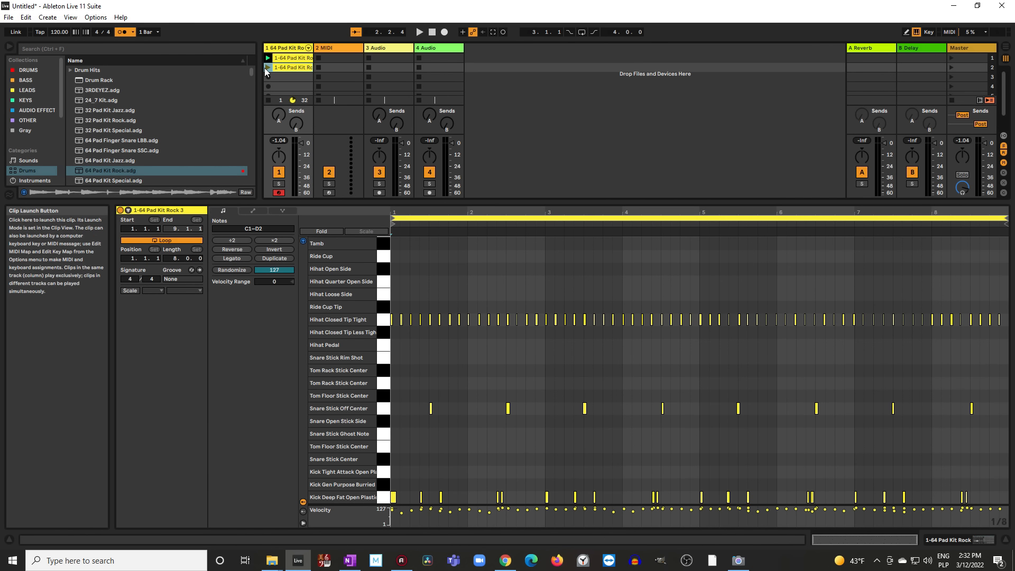
- Launch the new clip in track 1, slot 2 to hear the beat
left_click(267, 68)
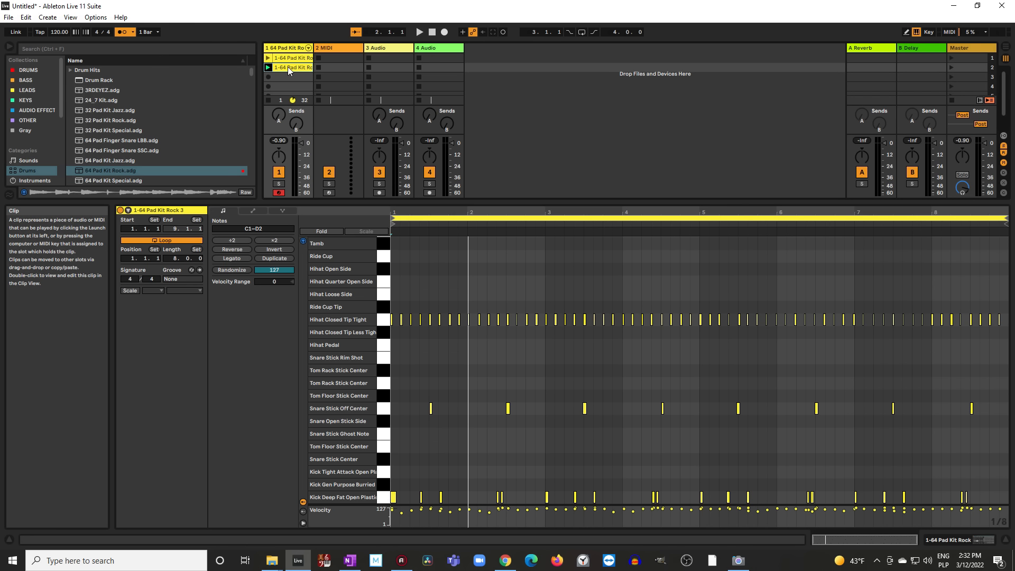
- Move the clip to the 2 MIDI track and select 64 Pad Kit Special.adg
left_click(341, 67)
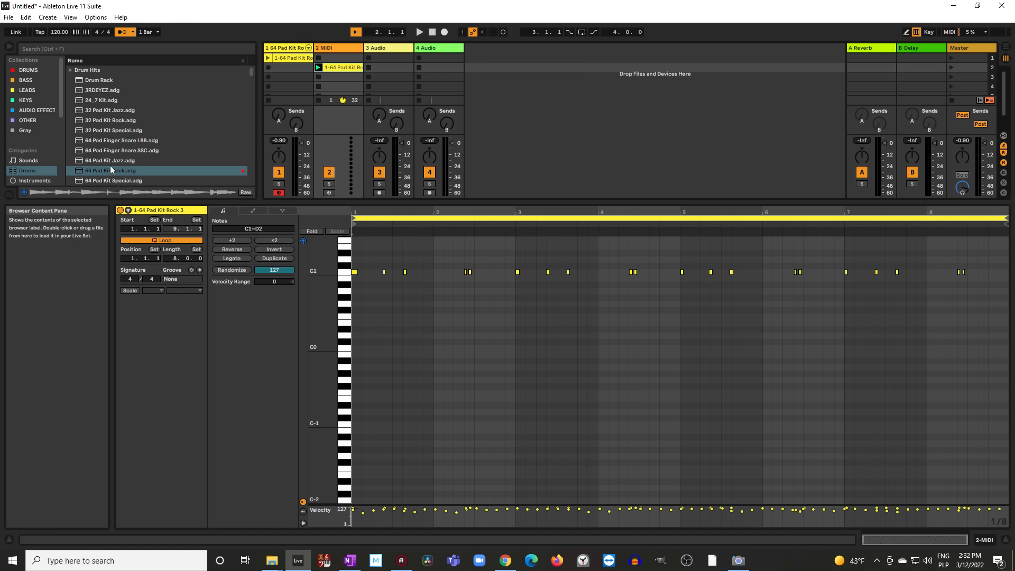
mouse_move(114, 165)
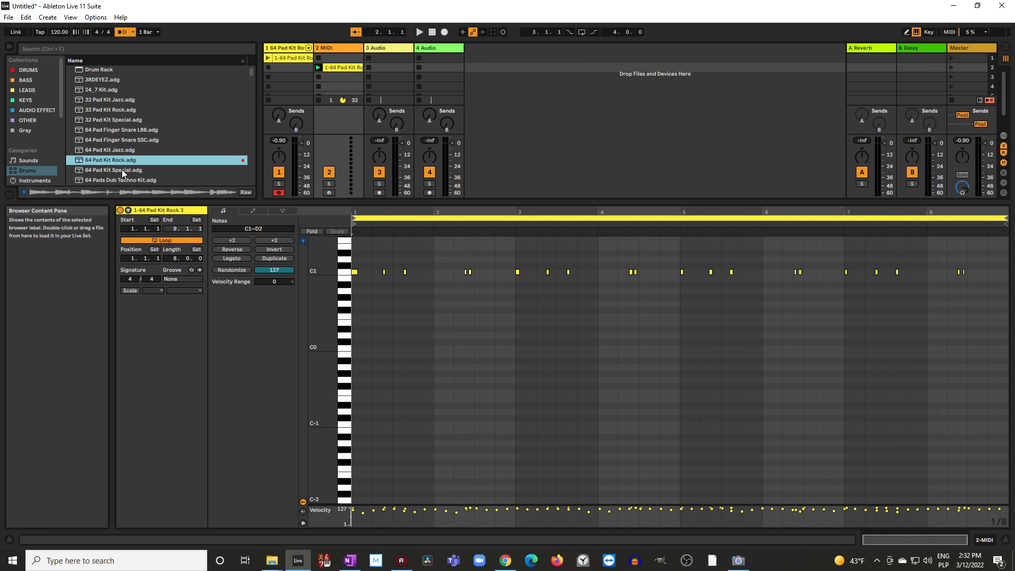
left_click(112, 170)
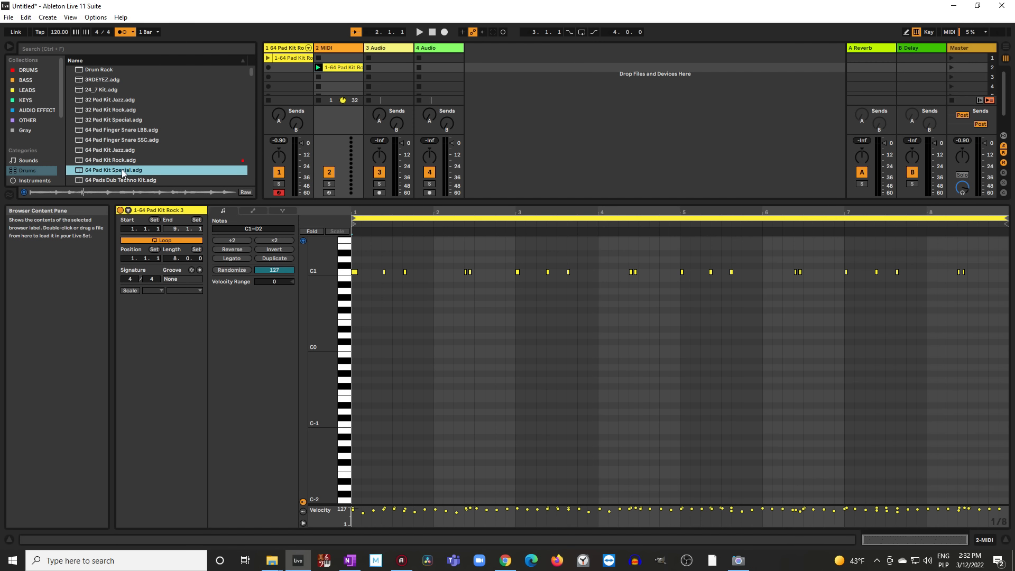
mouse_move(164, 161)
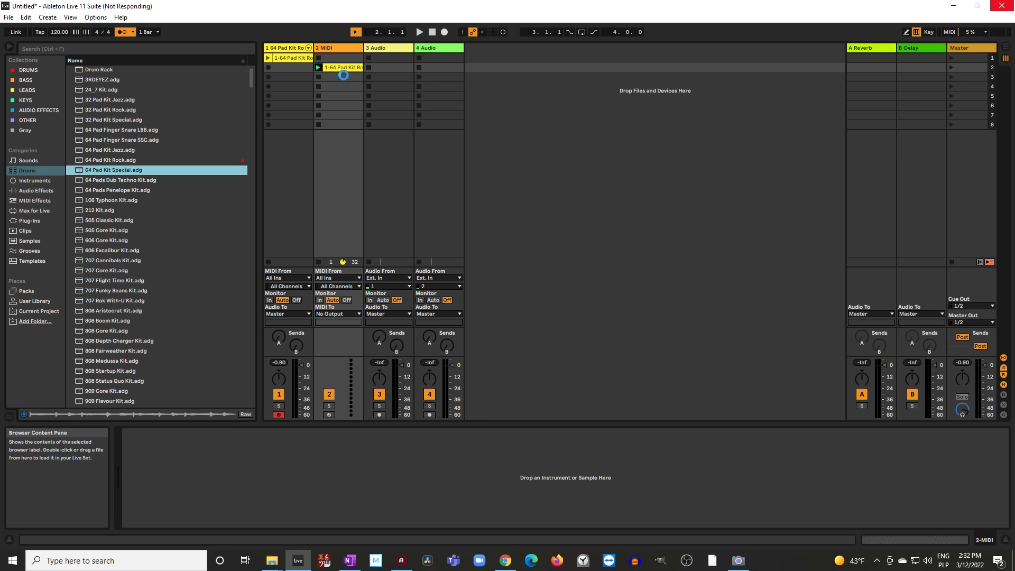
- Load 64 Pad Kit Special on track 2, open the clip, and launch it
double_click(342, 67)
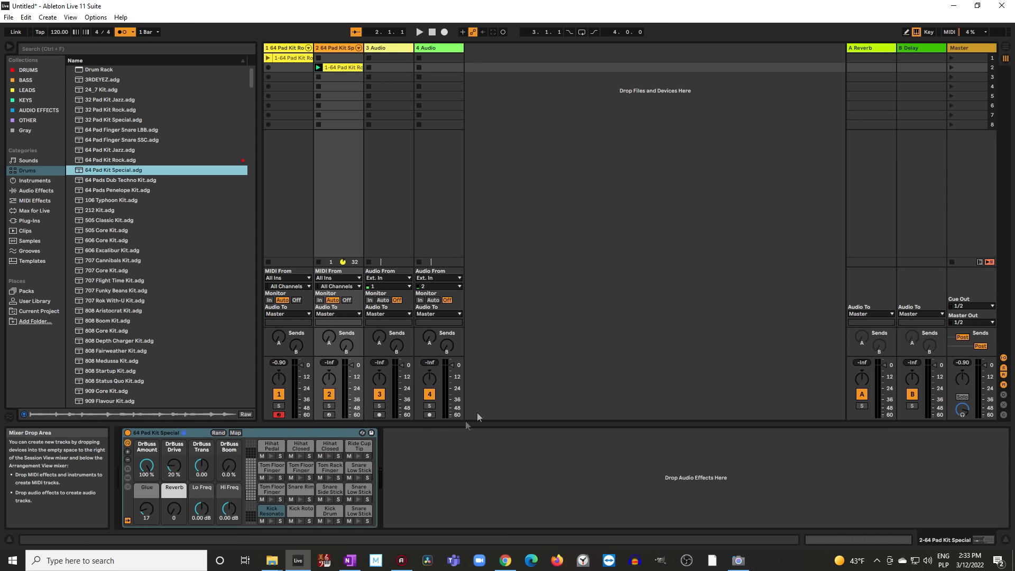
double_click(337, 67)
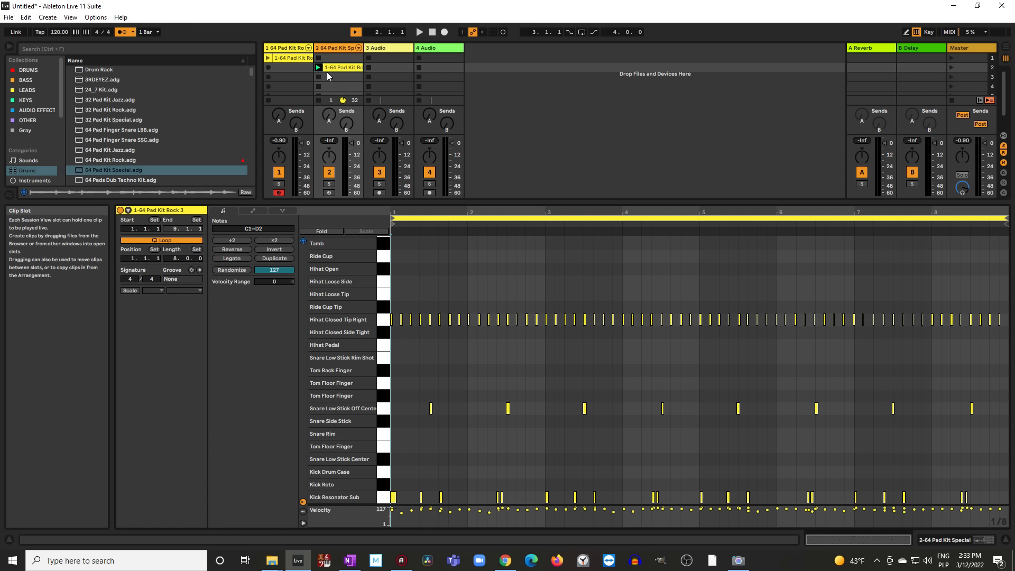
left_click(318, 67)
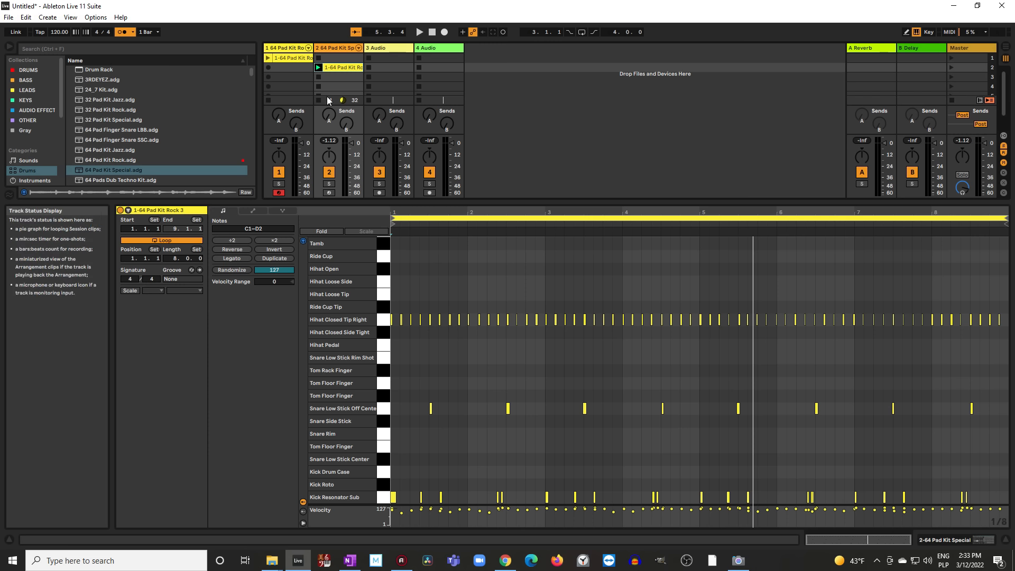
mouse_move(298, 67)
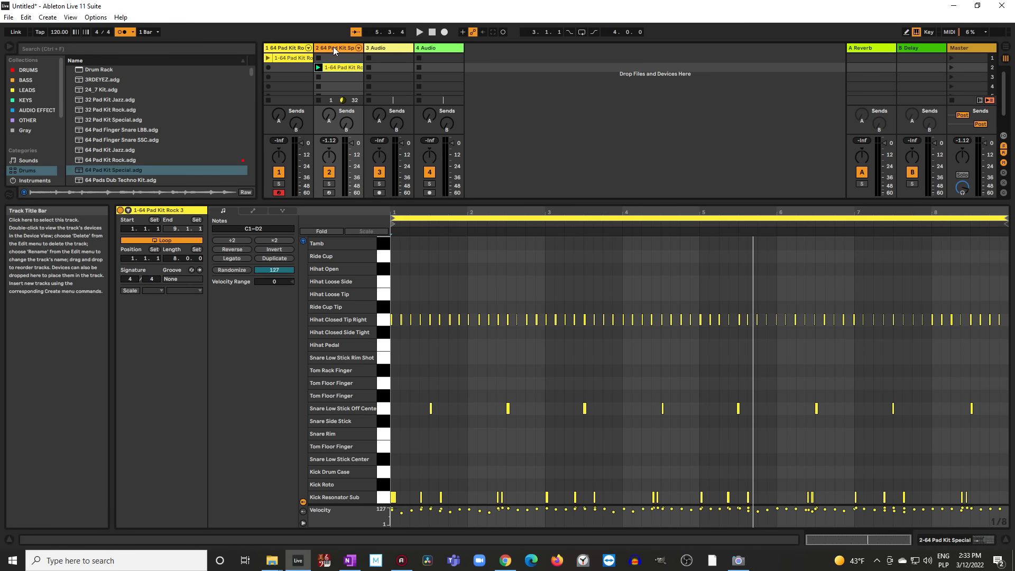
- Launch the imported clip on track 2 and open it in the piano roll
left_click(113, 120)
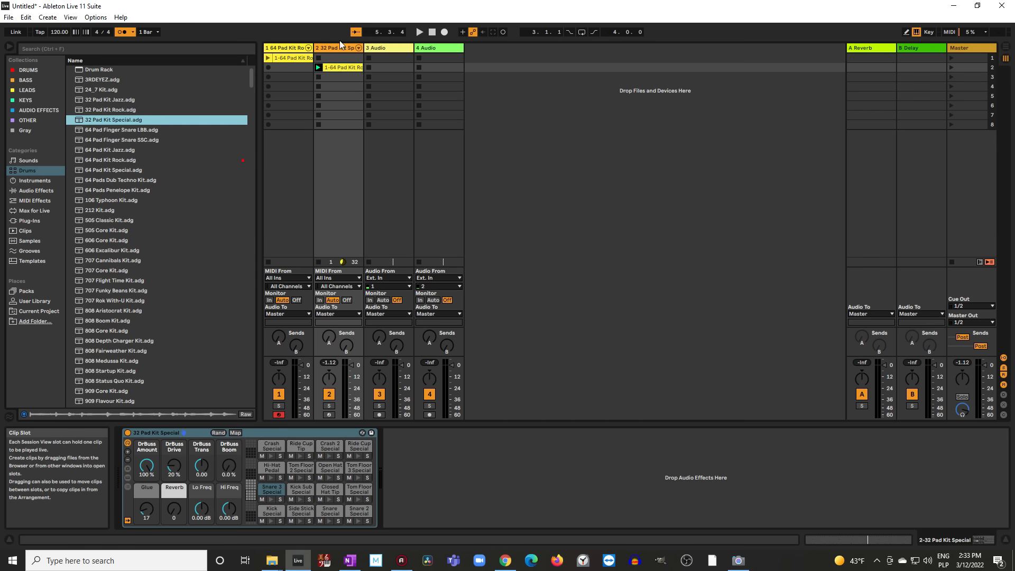
left_click(318, 67)
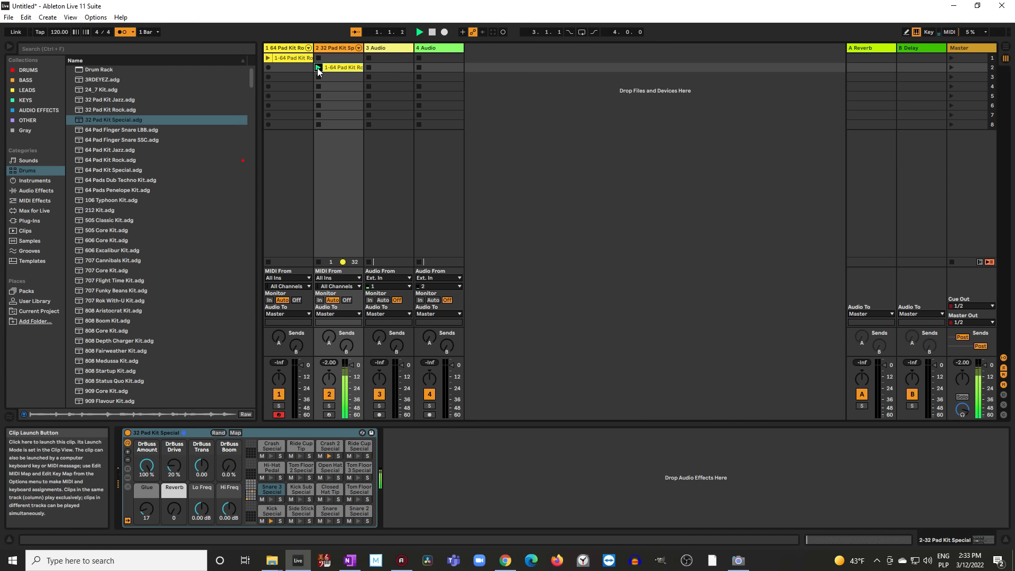
left_click(418, 31)
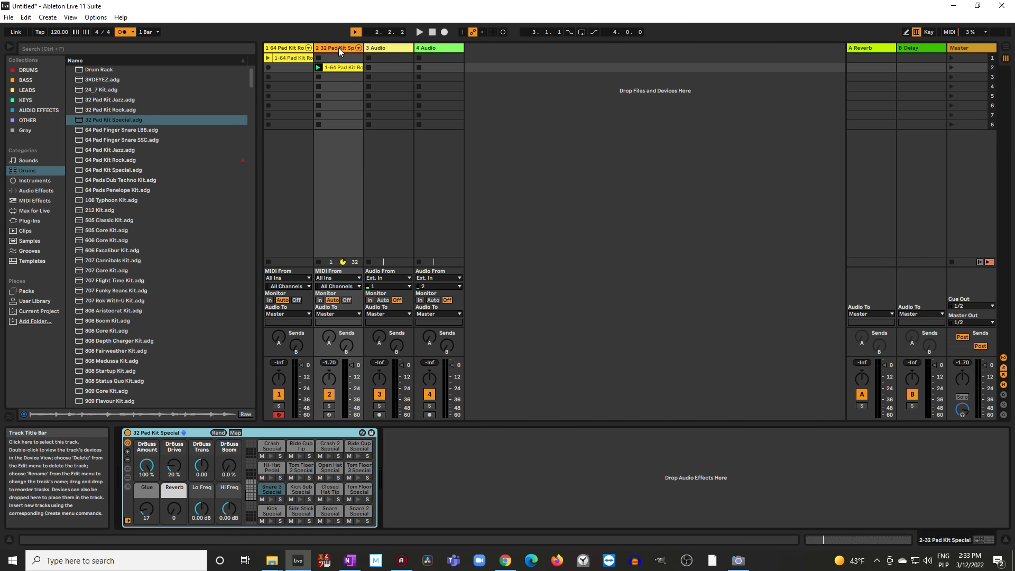
double_click(344, 67)
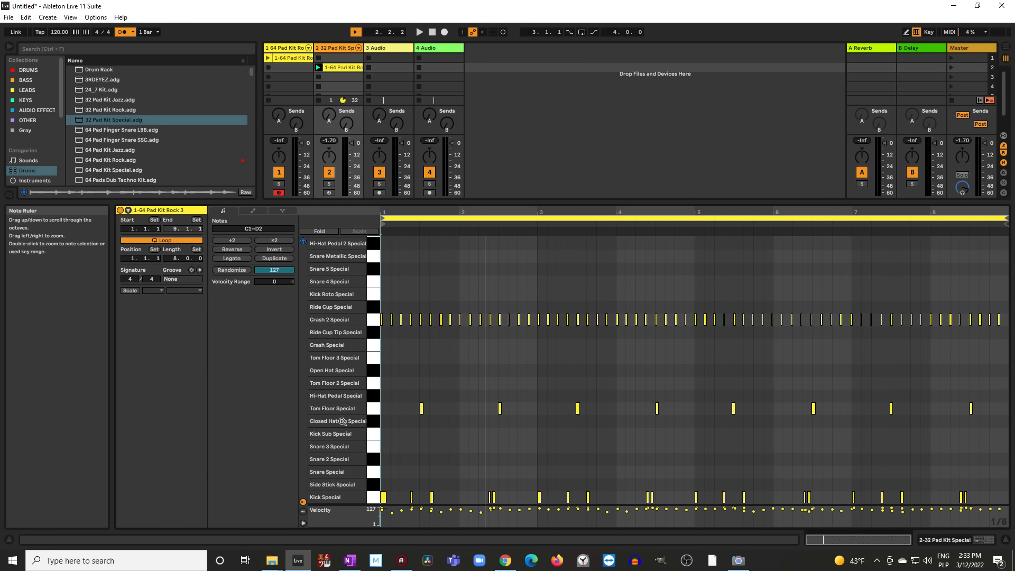
mouse_move(332, 314)
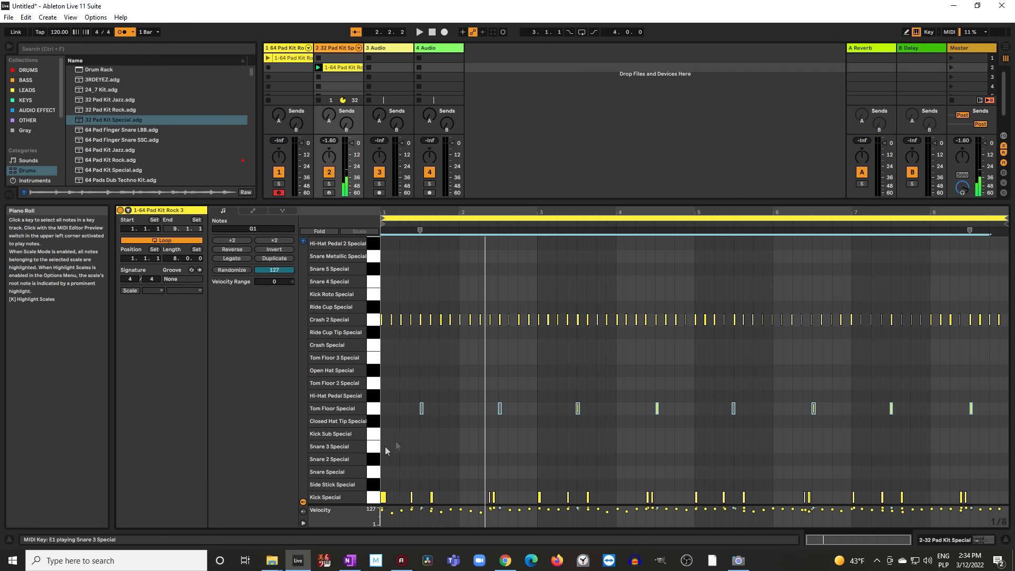
mouse_move(343, 446)
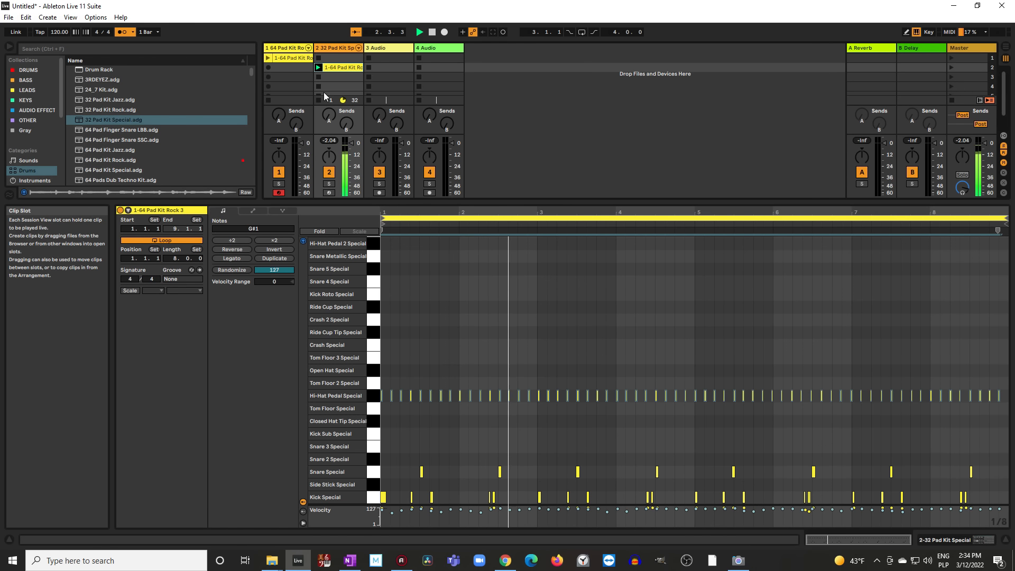
- Move the Crash 2 Special and Tom Floor Special notes to Hi-Hat Pedal and Snare Special
left_click(431, 32)
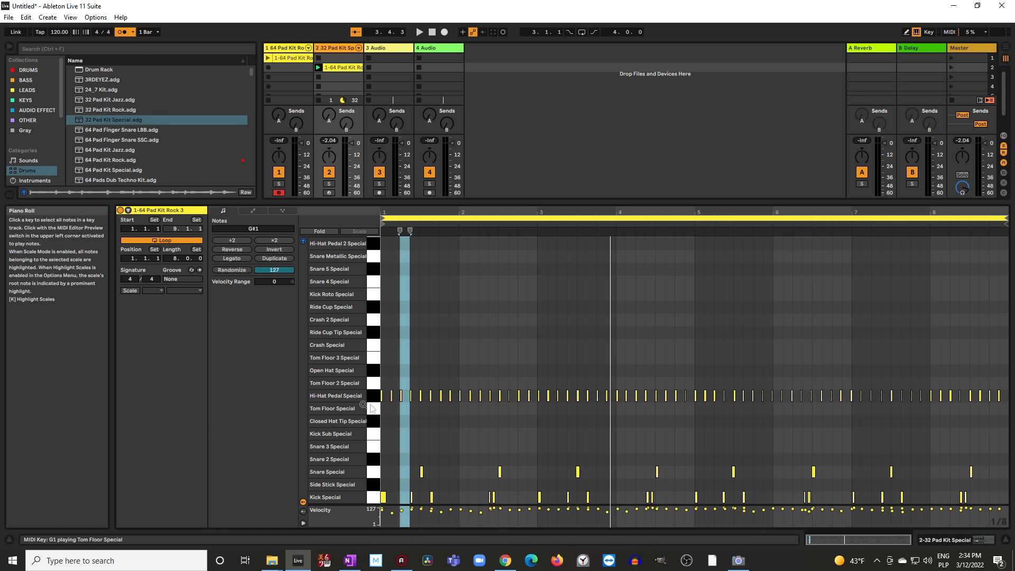
mouse_move(330, 395)
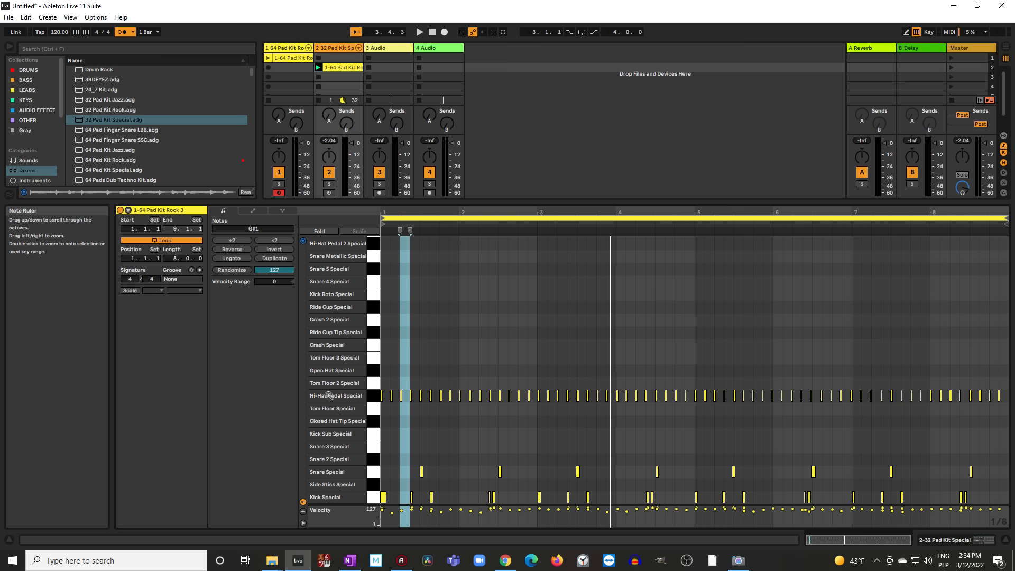
mouse_move(336, 406)
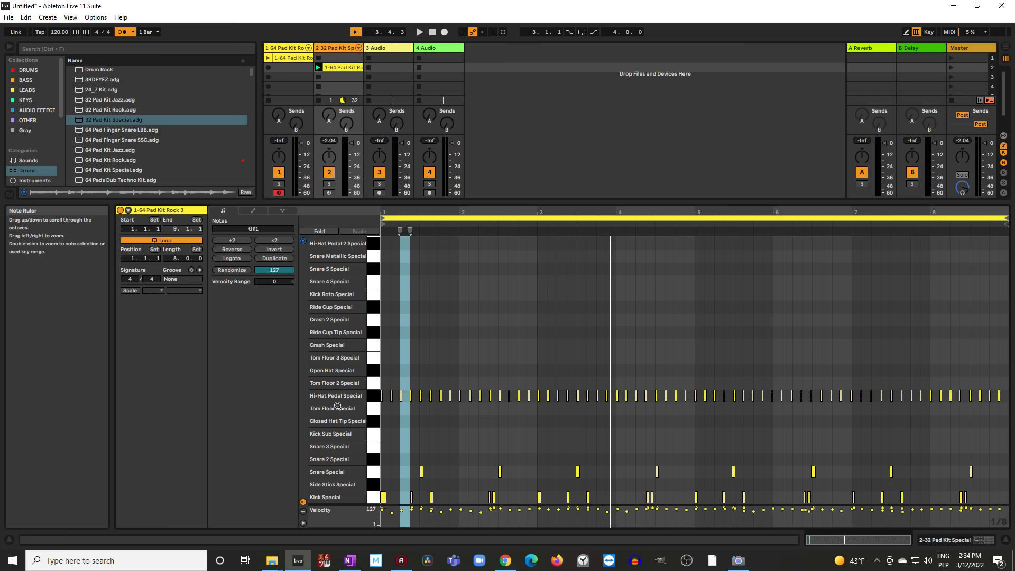
mouse_move(311, 396)
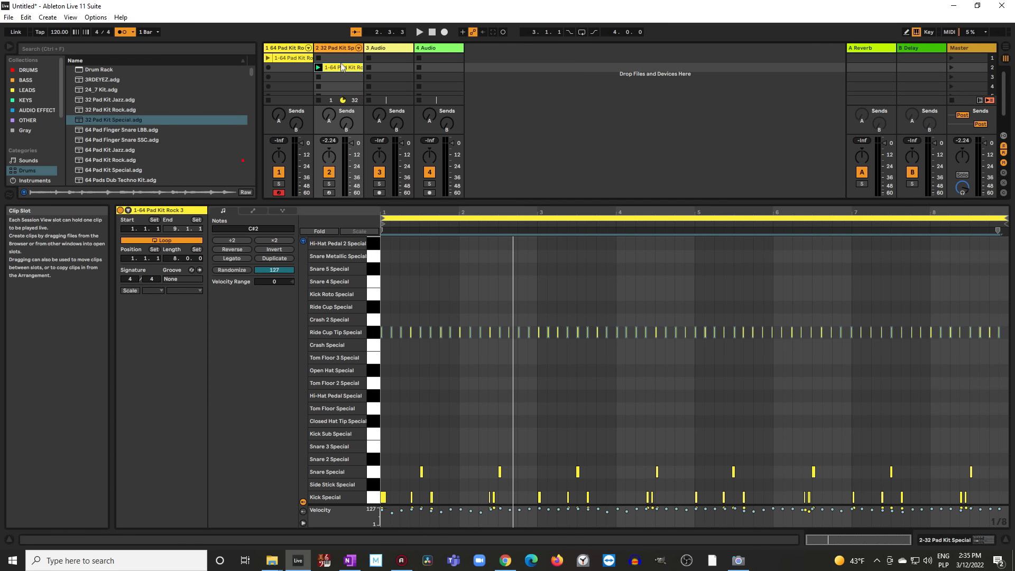
- Open the remapped clip's context menu in its Session View slot
right_click(330, 67)
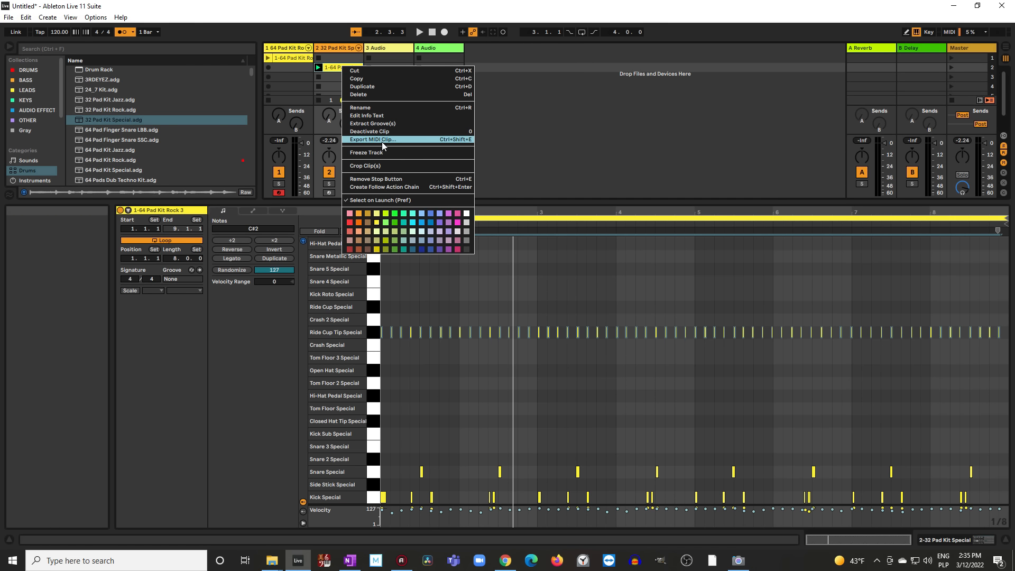
mouse_move(378, 142)
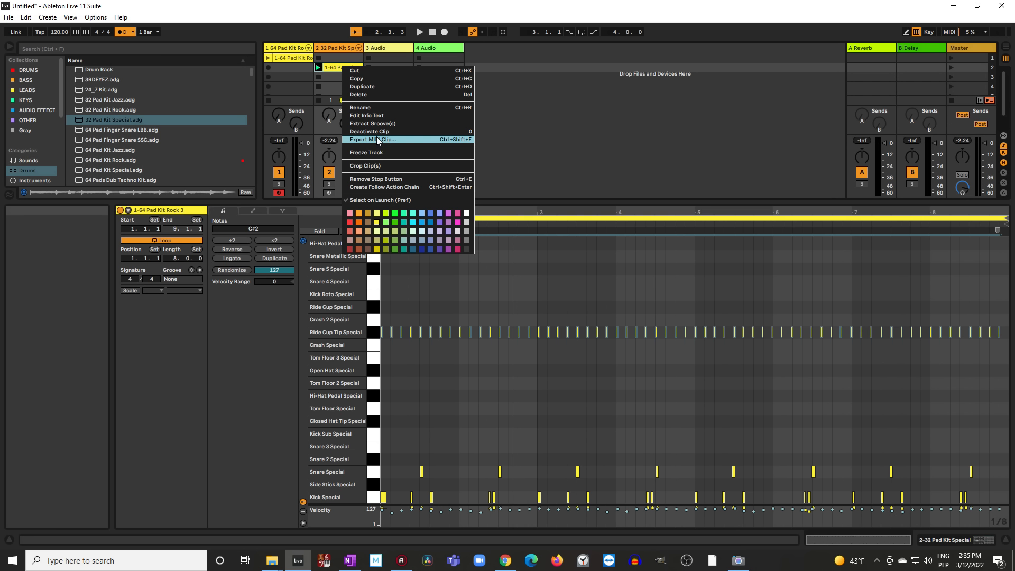
mouse_move(413, 142)
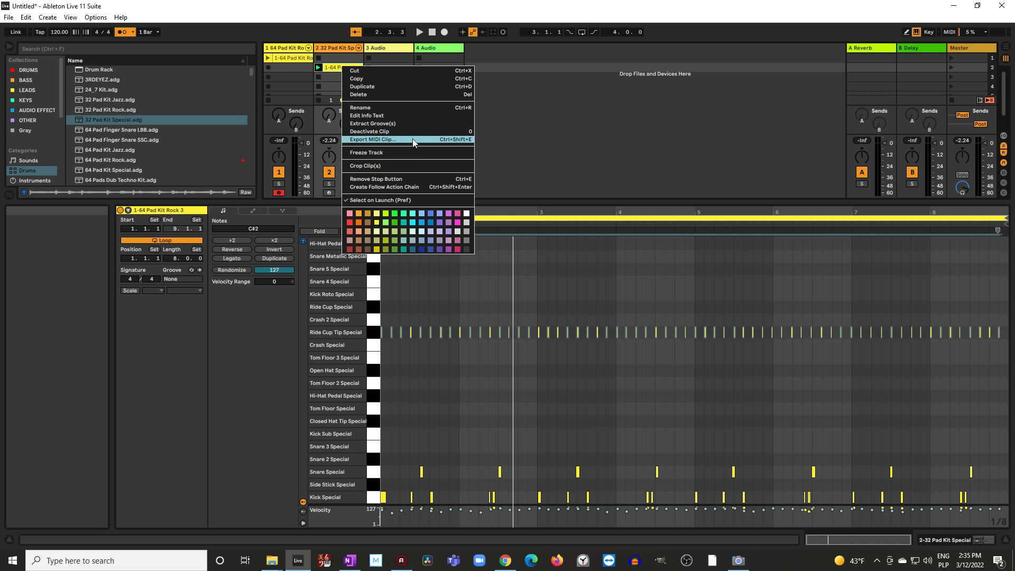
mouse_move(411, 144)
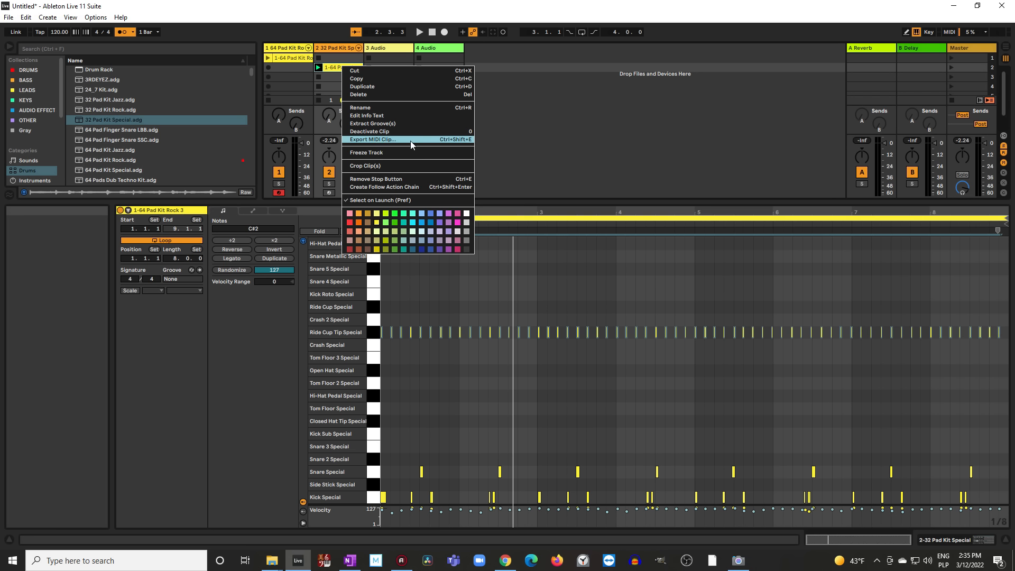
mouse_move(482, 281)
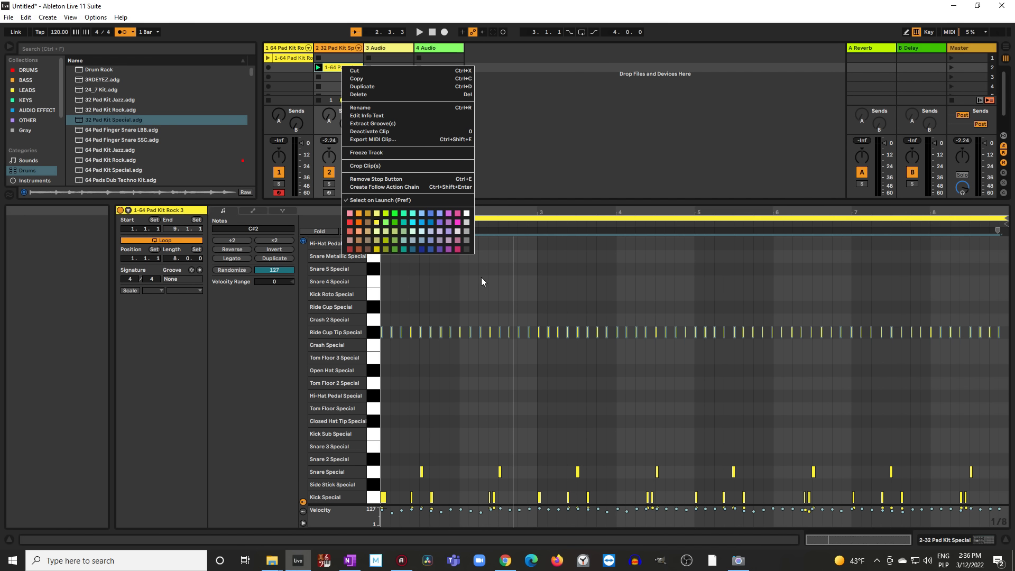
mouse_move(635, 393)
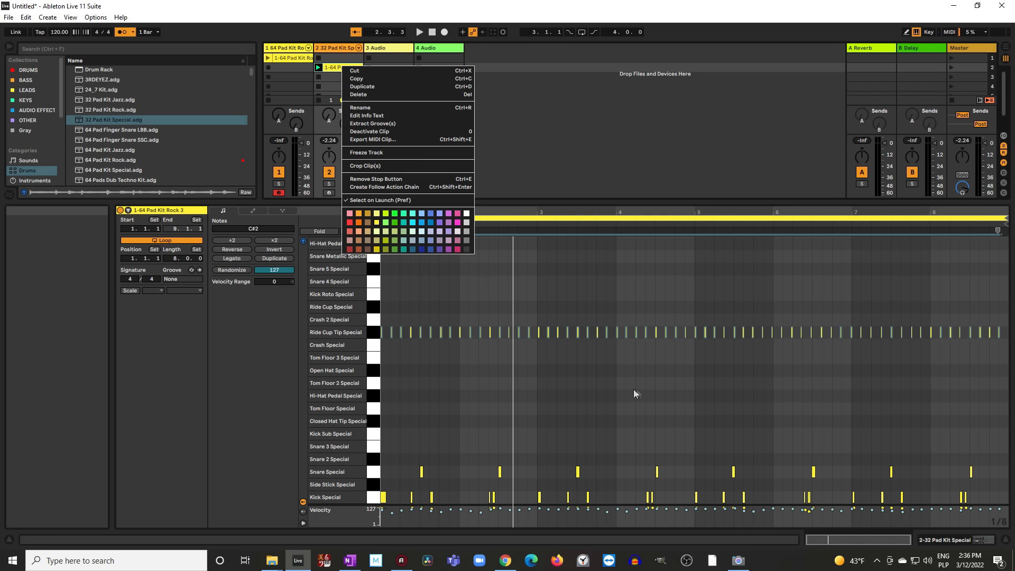
mouse_move(392, 470)
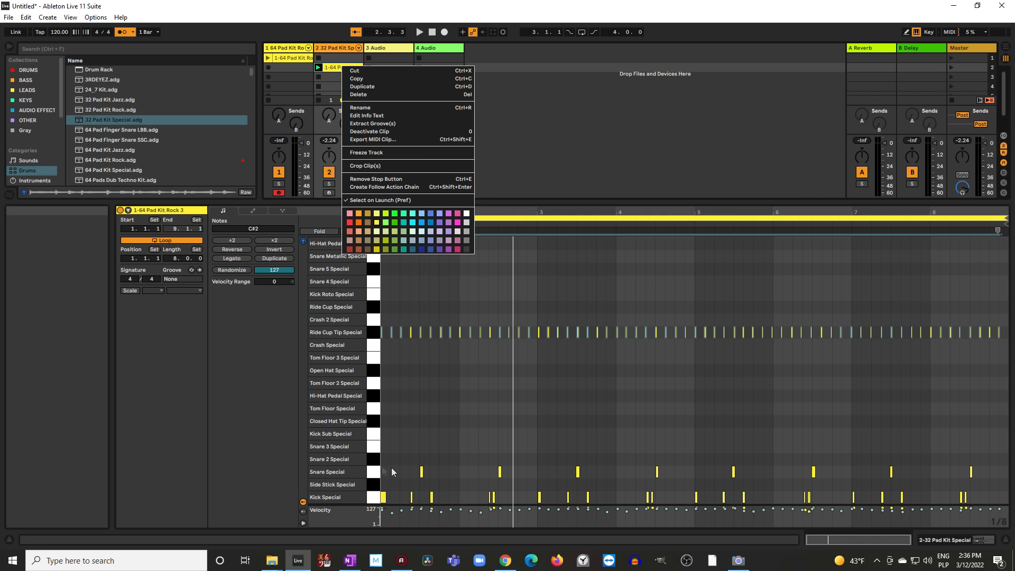
mouse_move(921, 482)
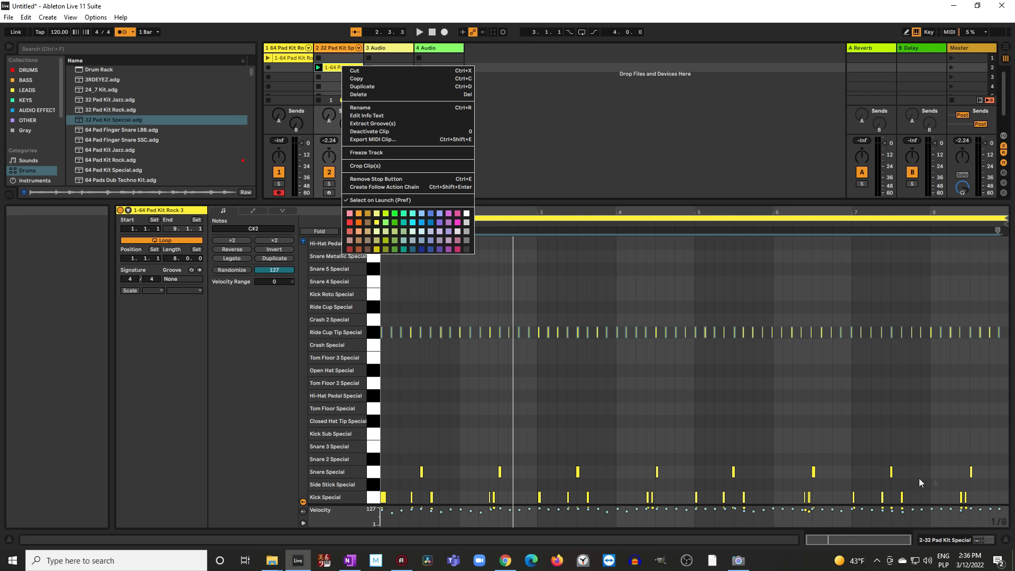
mouse_move(381, 379)
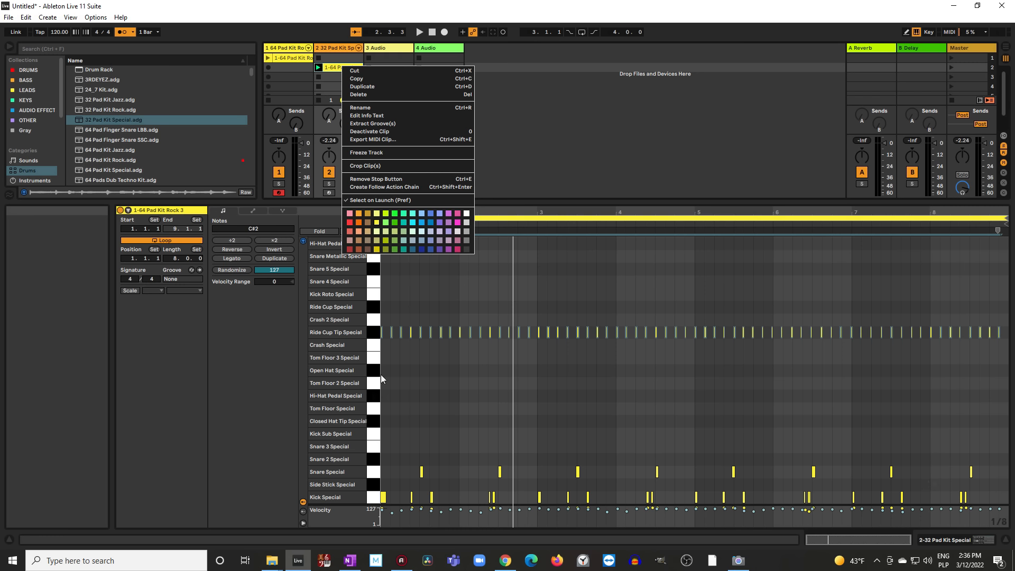